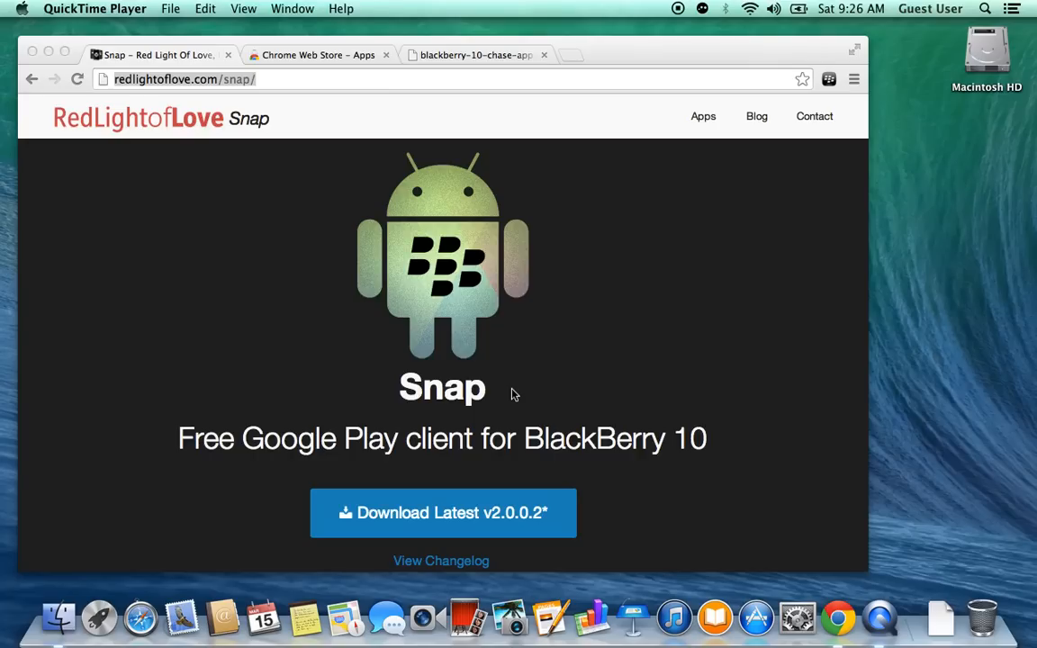
mouse_move(202, 144)
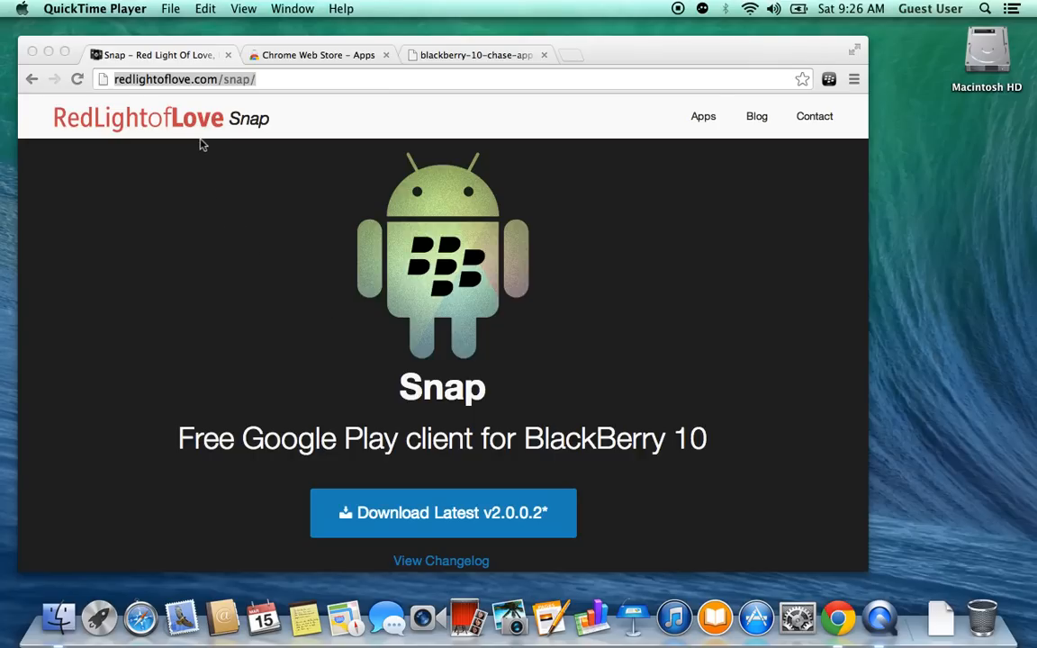
mouse_move(261, 92)
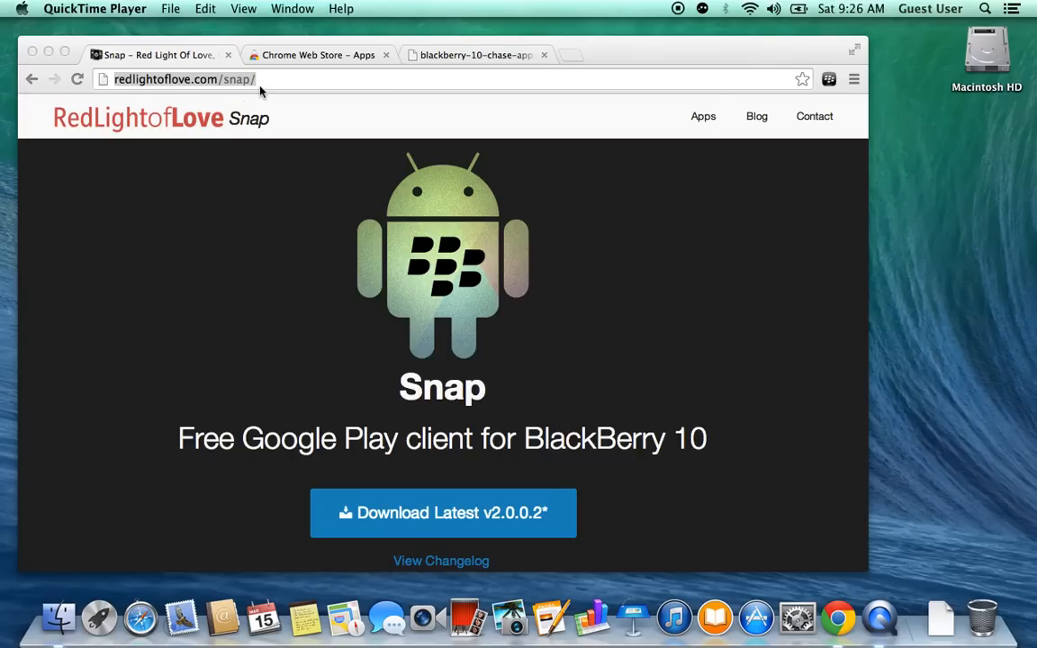
mouse_move(290, 280)
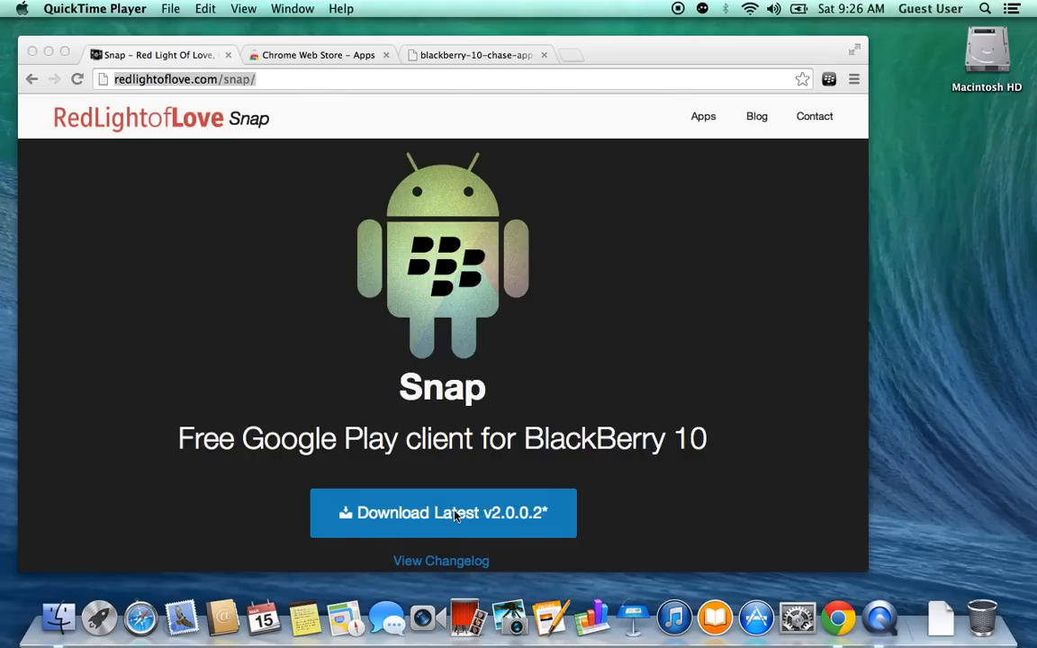
mouse_move(501, 524)
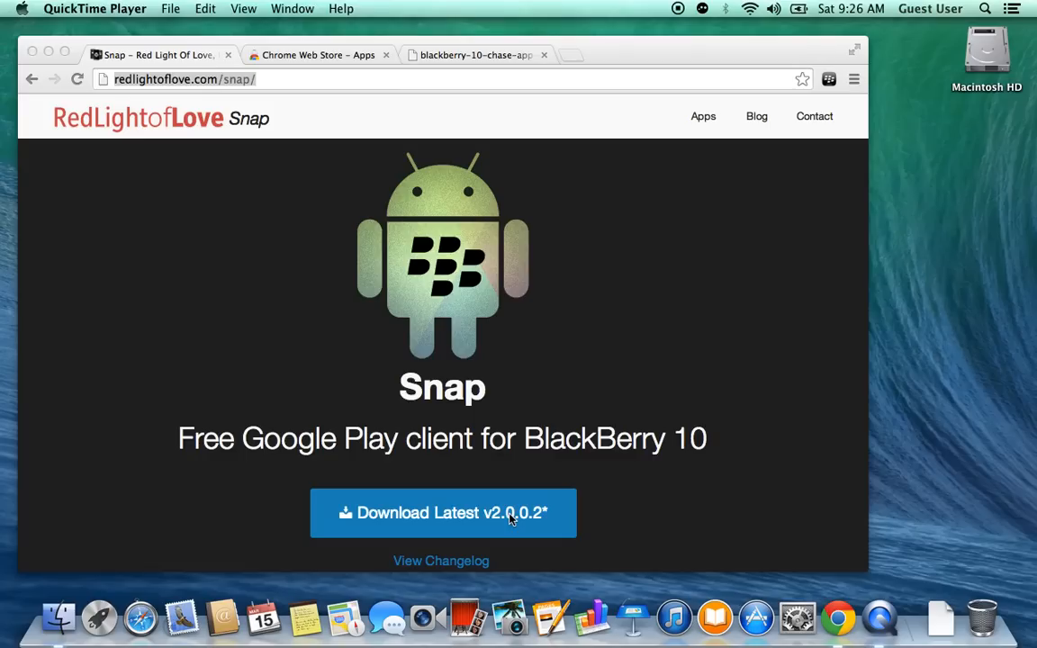
mouse_move(434, 178)
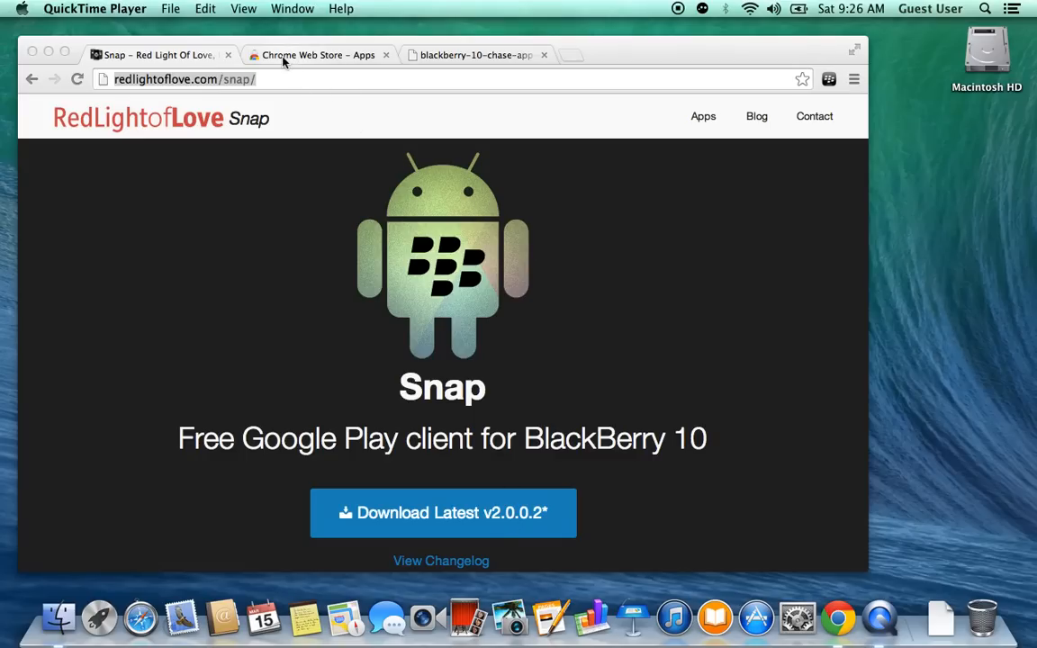
Search the Chrome Web Store for 'blackberry' and scroll to the extension results
left_click(315, 55)
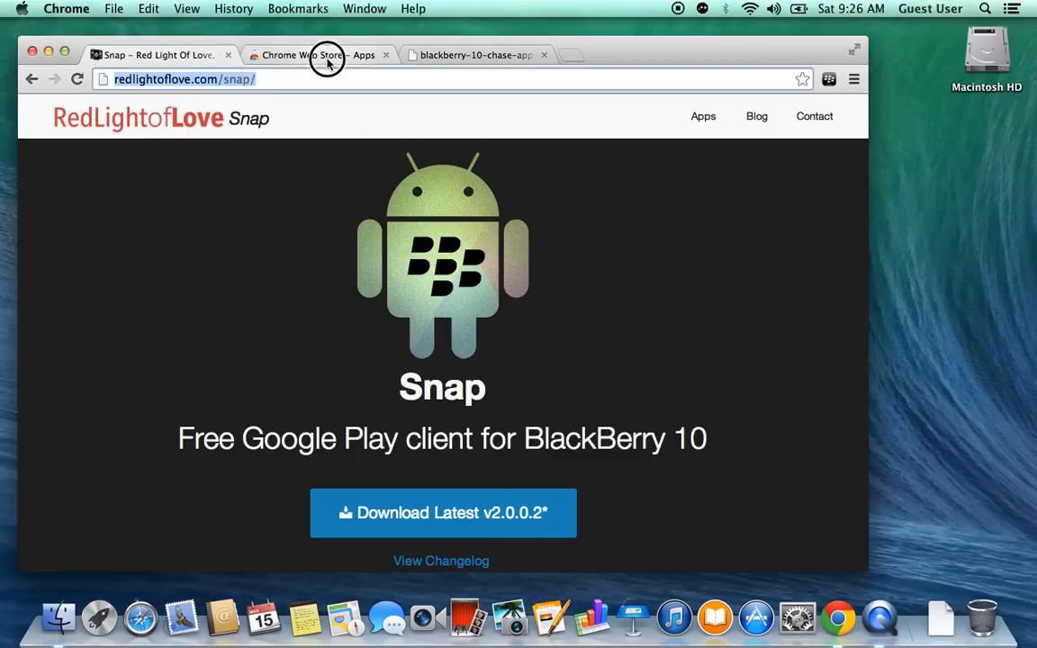
left_click(306, 55)
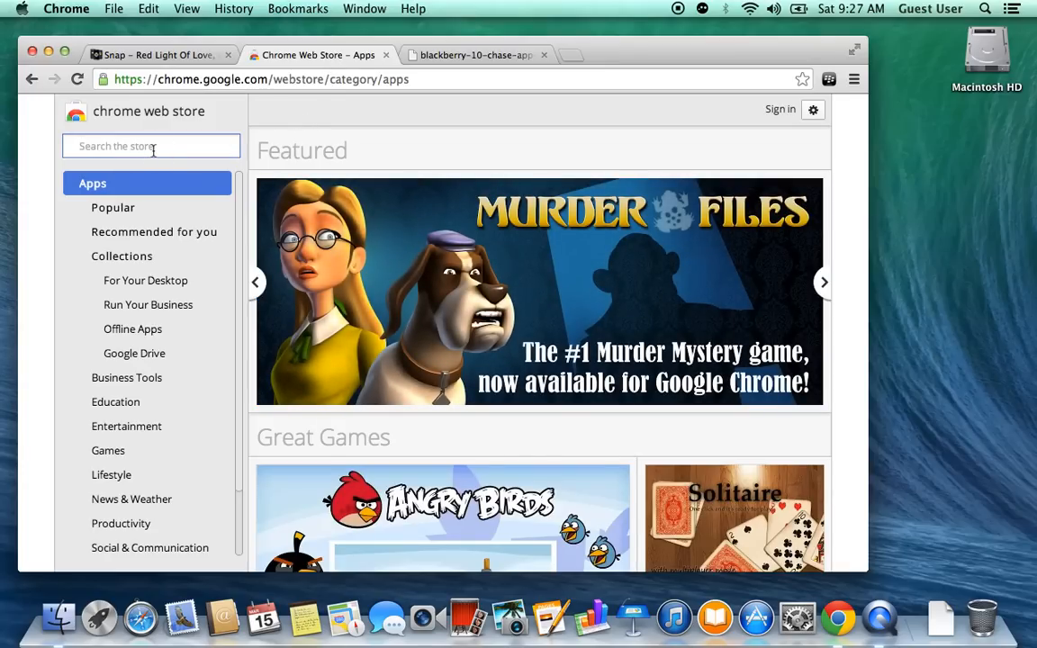
type("blackberry")
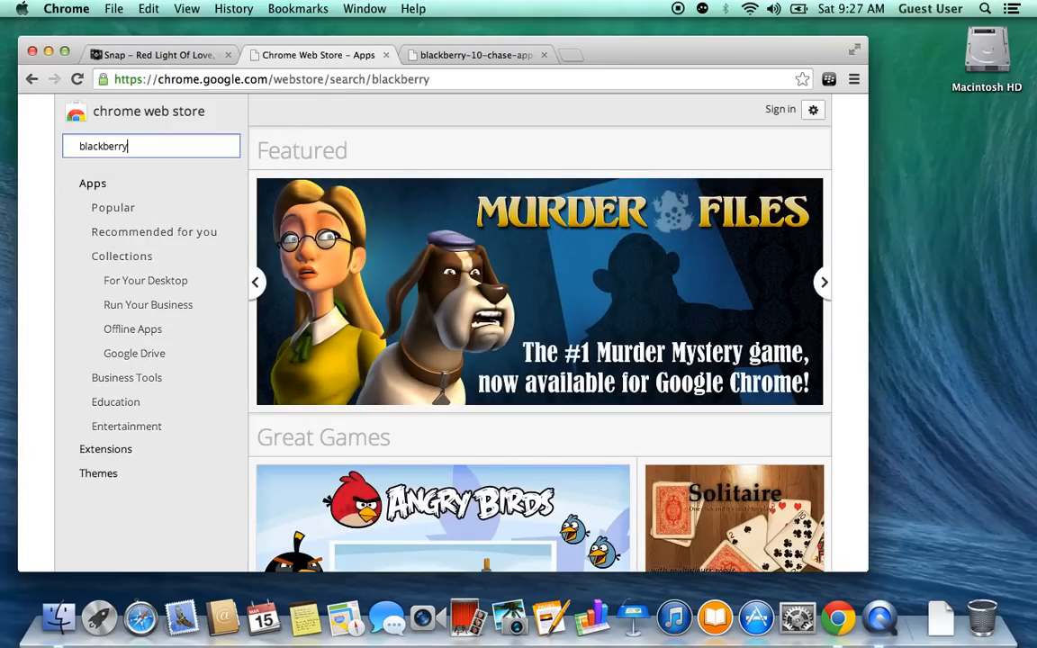
key("Return")
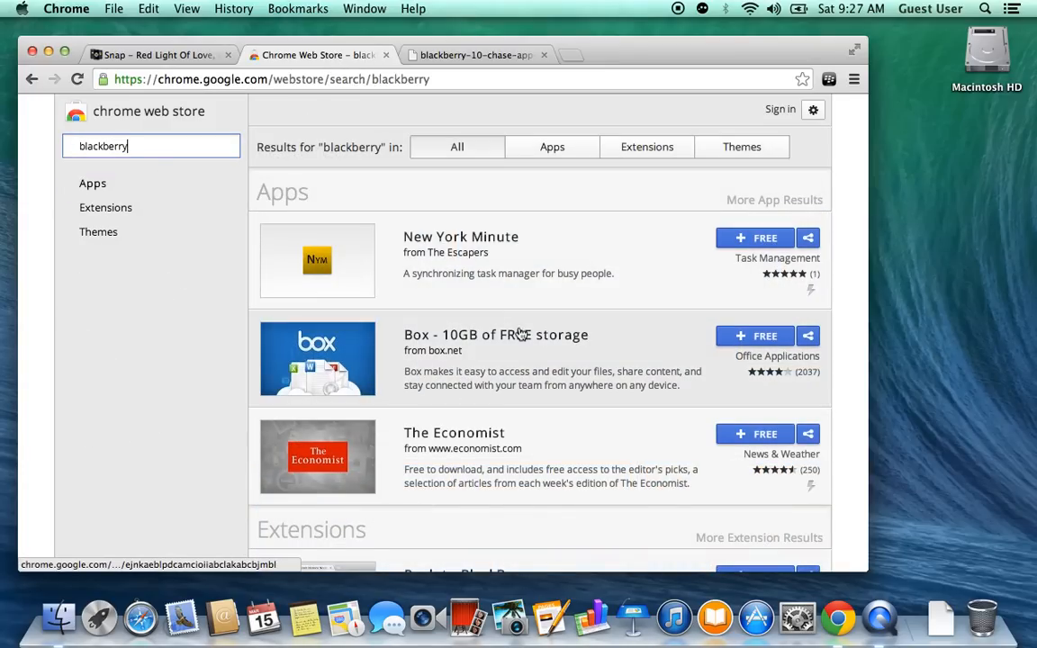
scroll("down", 3)
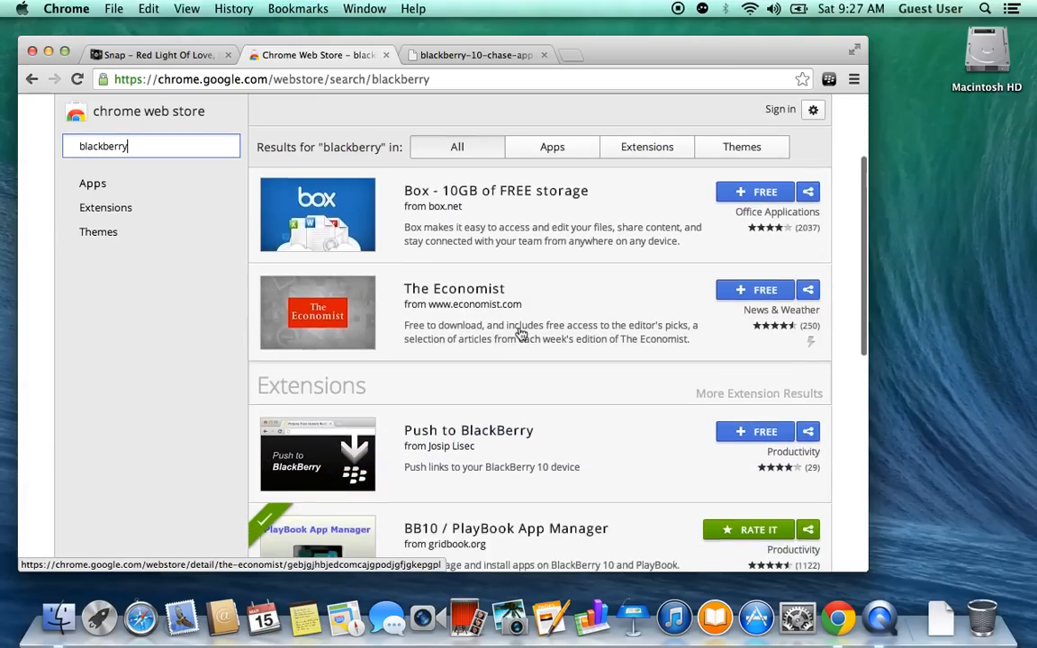
scroll("down", 3)
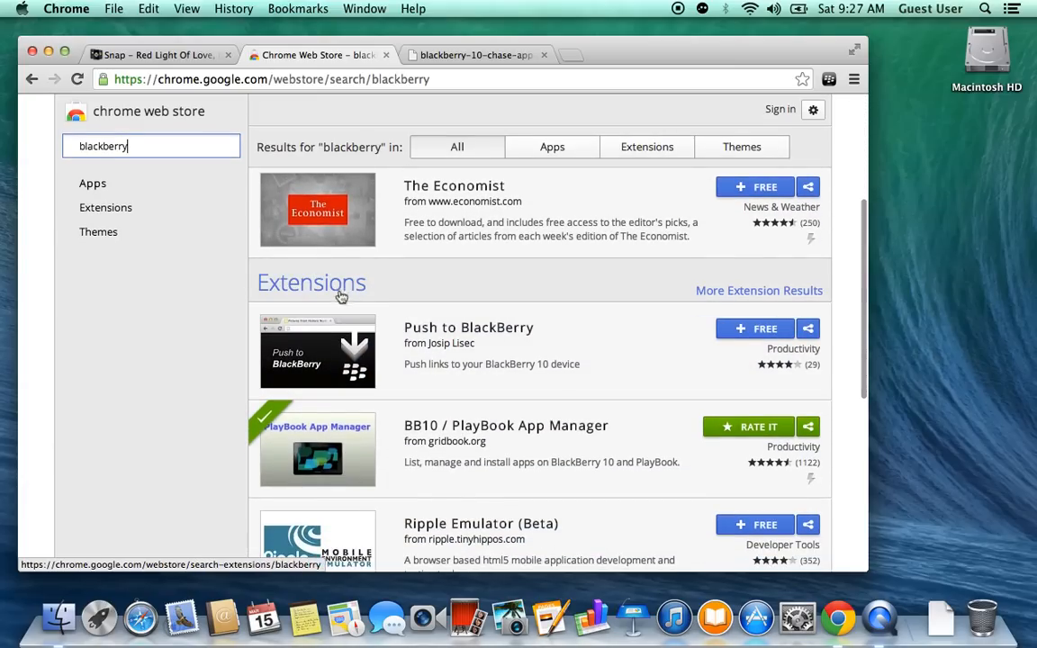
mouse_move(307, 440)
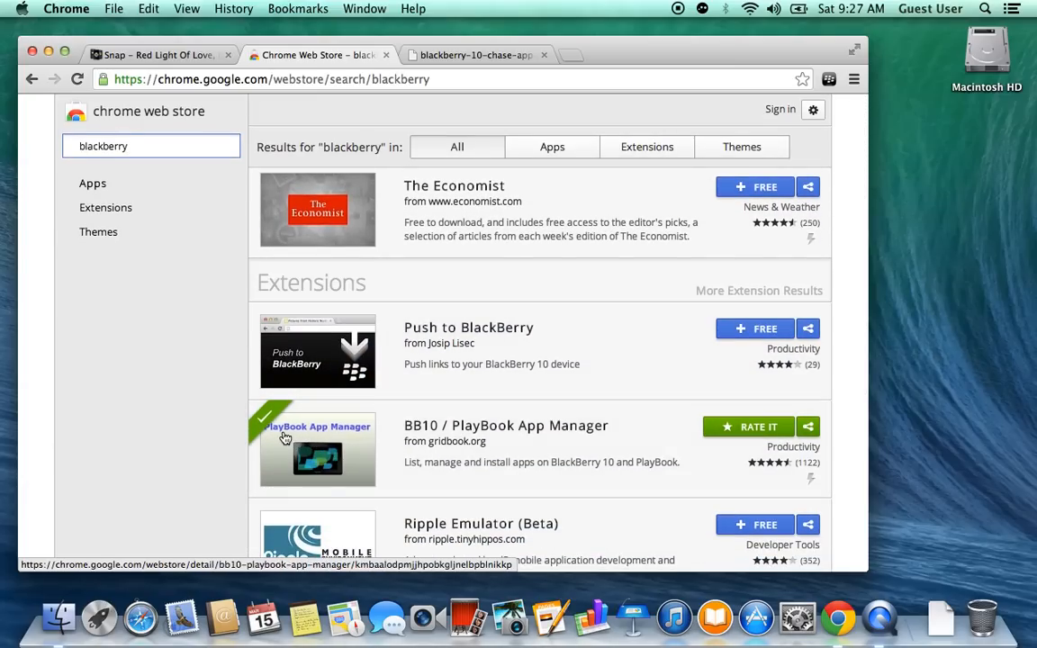
mouse_move(366, 441)
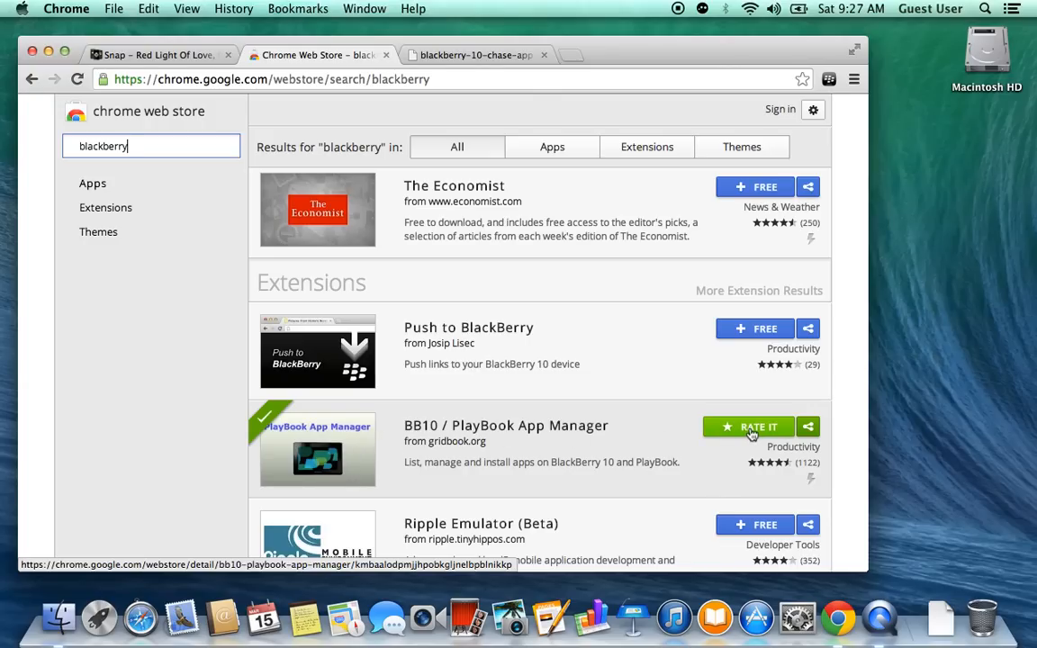
mouse_move(761, 346)
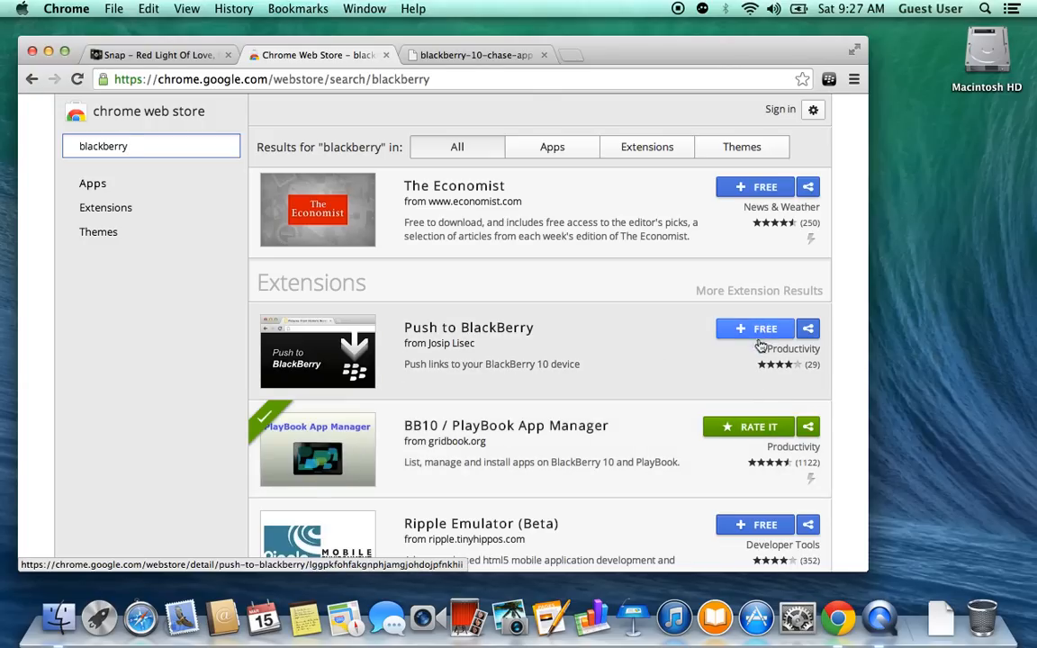
mouse_move(755, 435)
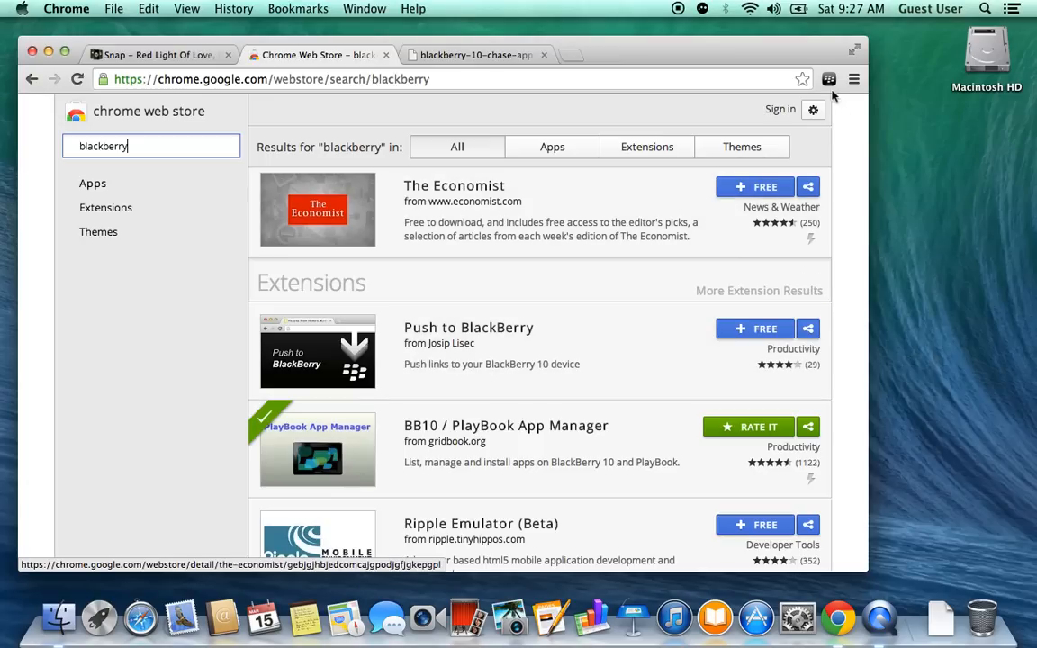
mouse_move(828, 79)
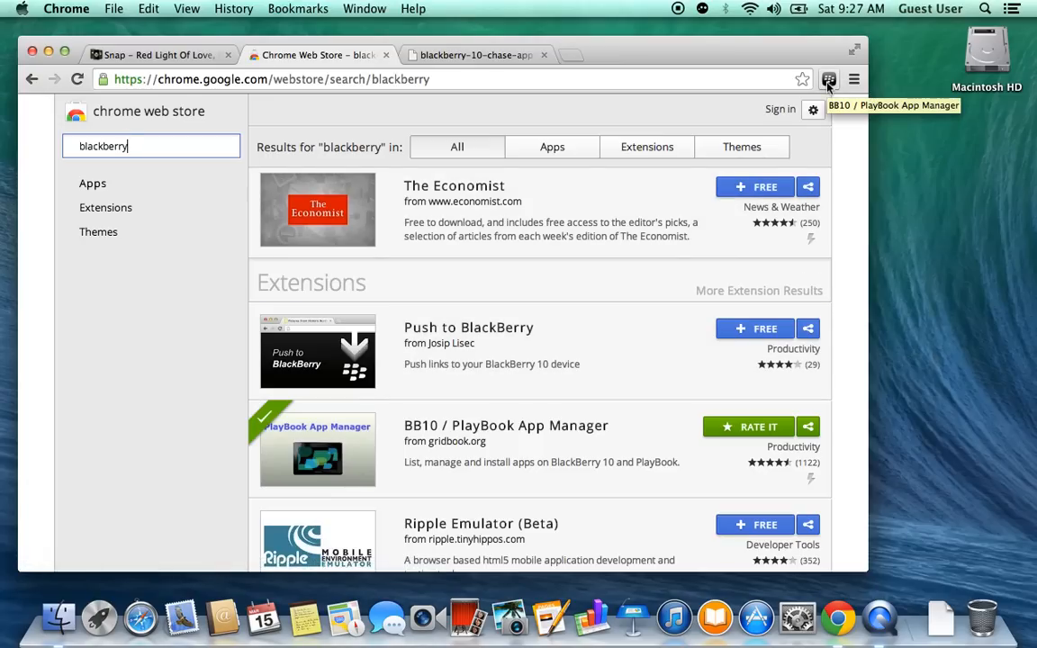
Open the BB10 / PlayBook App Manager options page from its toolbar icon
left_click(828, 79)
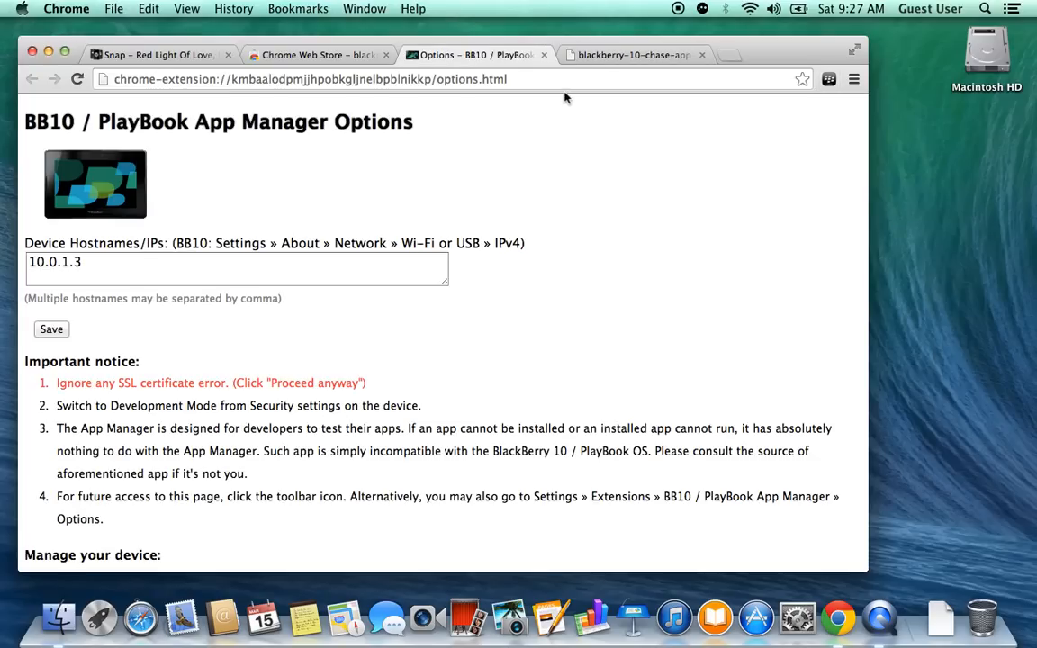
mouse_move(87, 184)
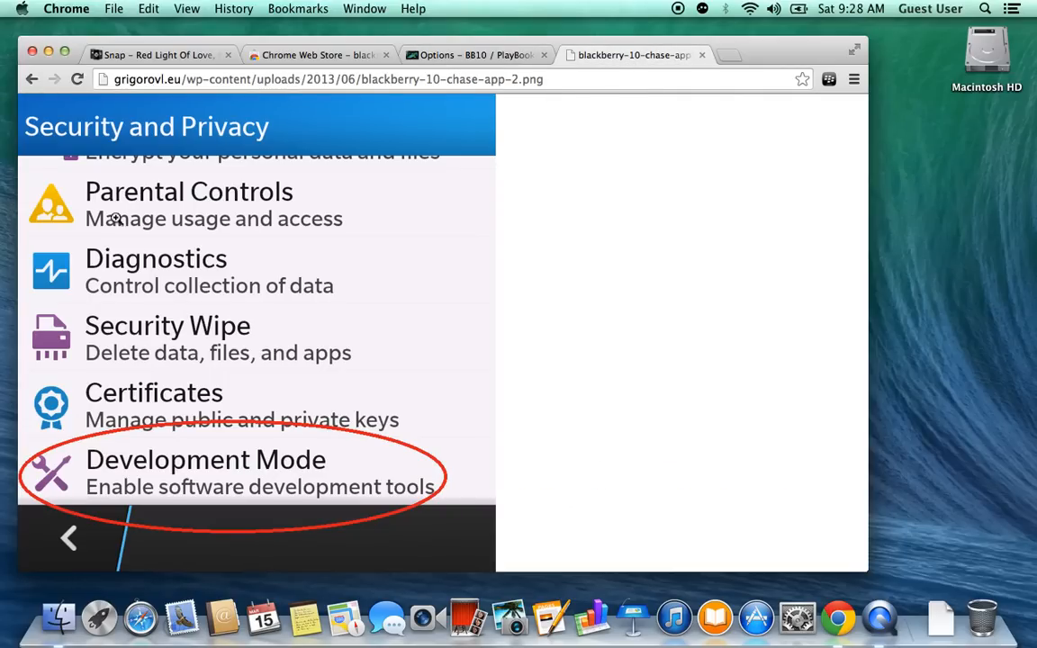
mouse_move(153, 178)
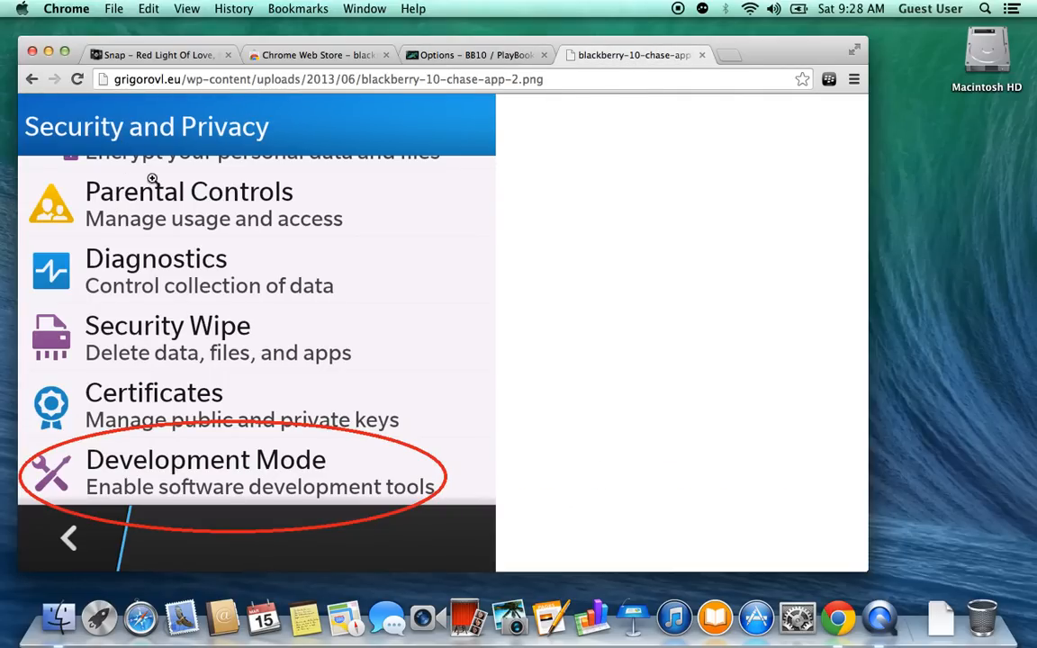
mouse_move(233, 448)
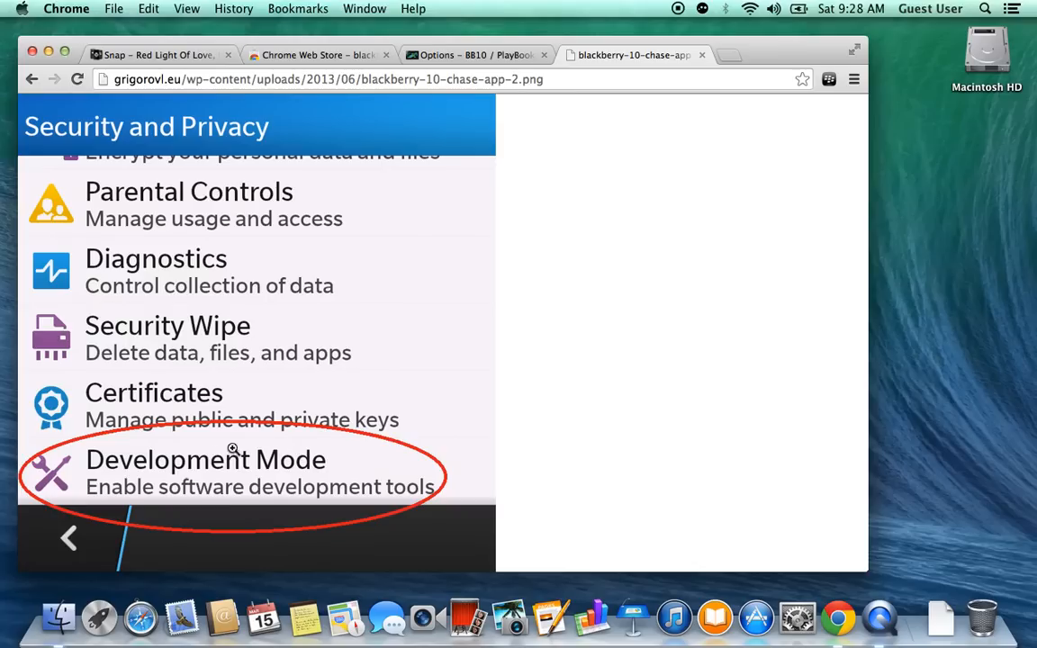
mouse_move(180, 477)
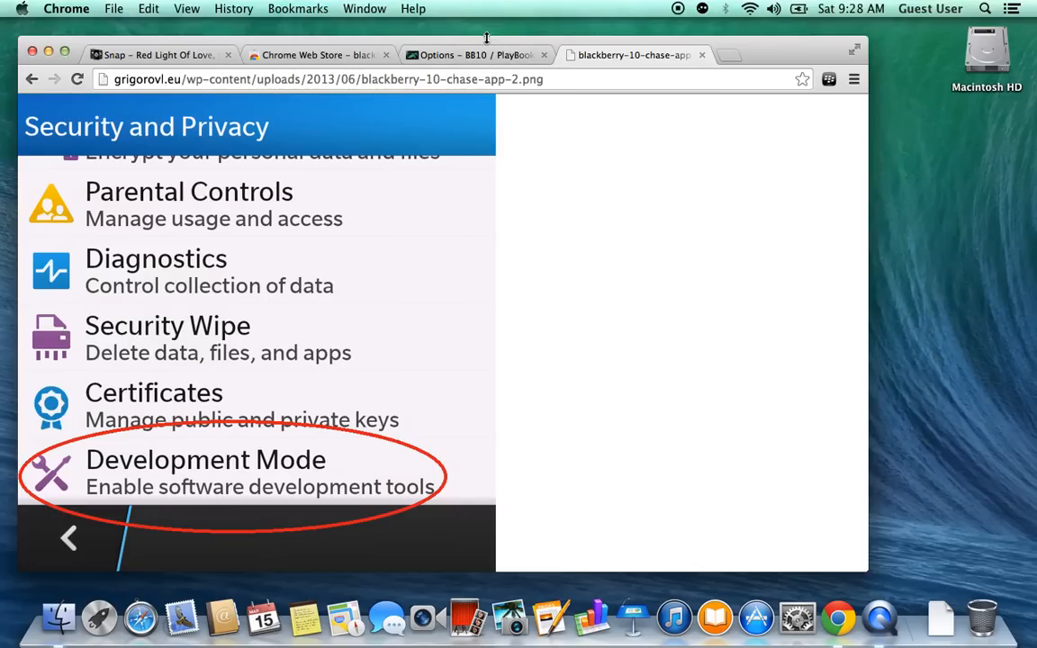
mouse_move(477, 55)
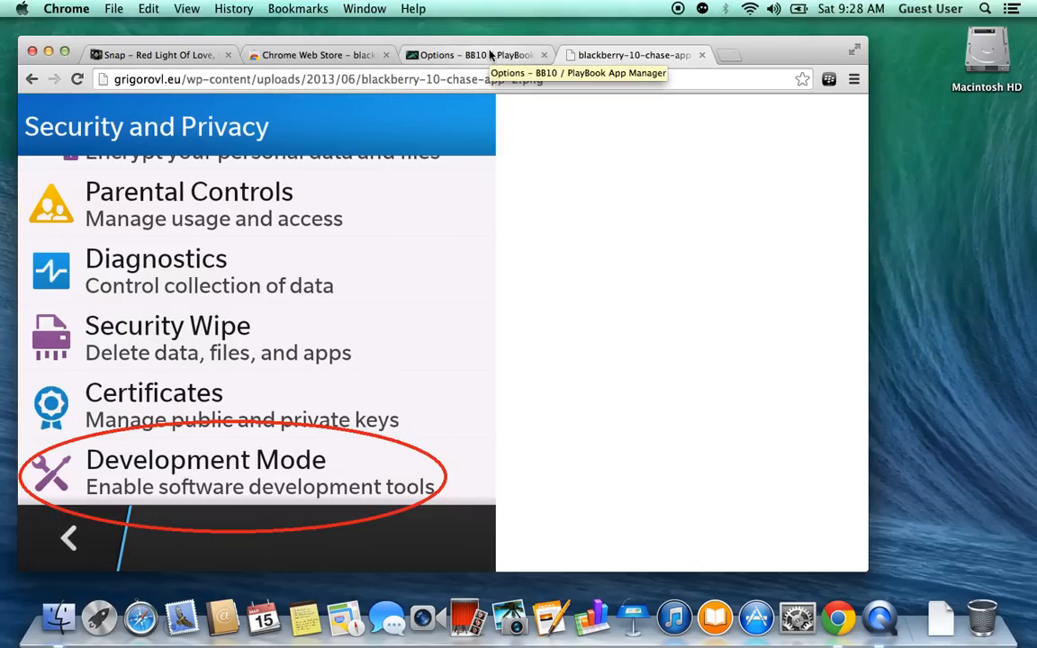
mouse_move(485, 420)
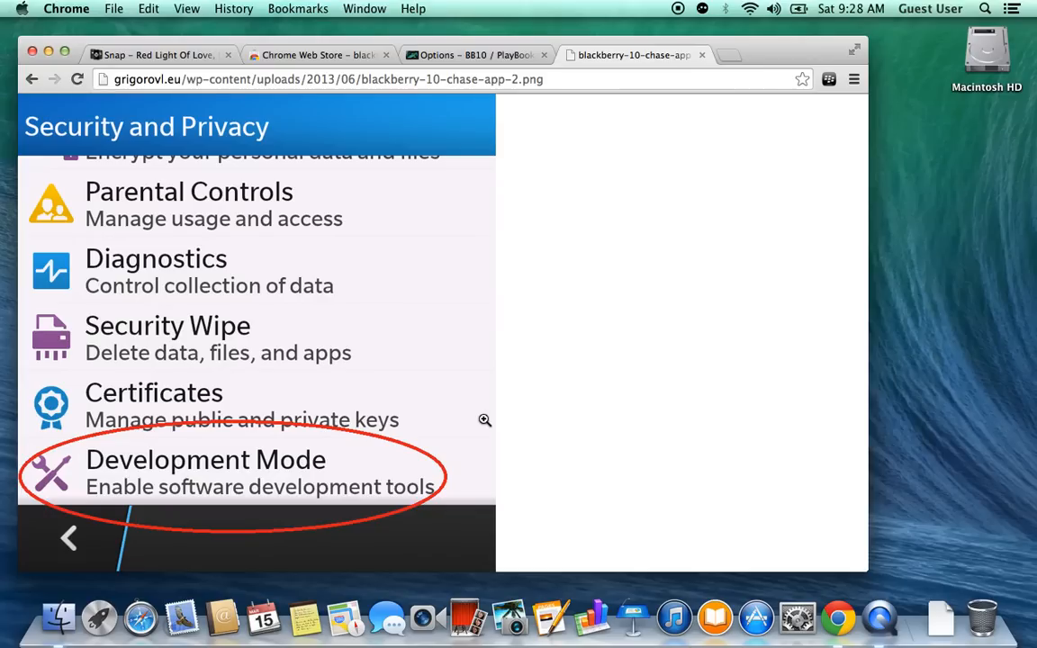
mouse_move(501, 173)
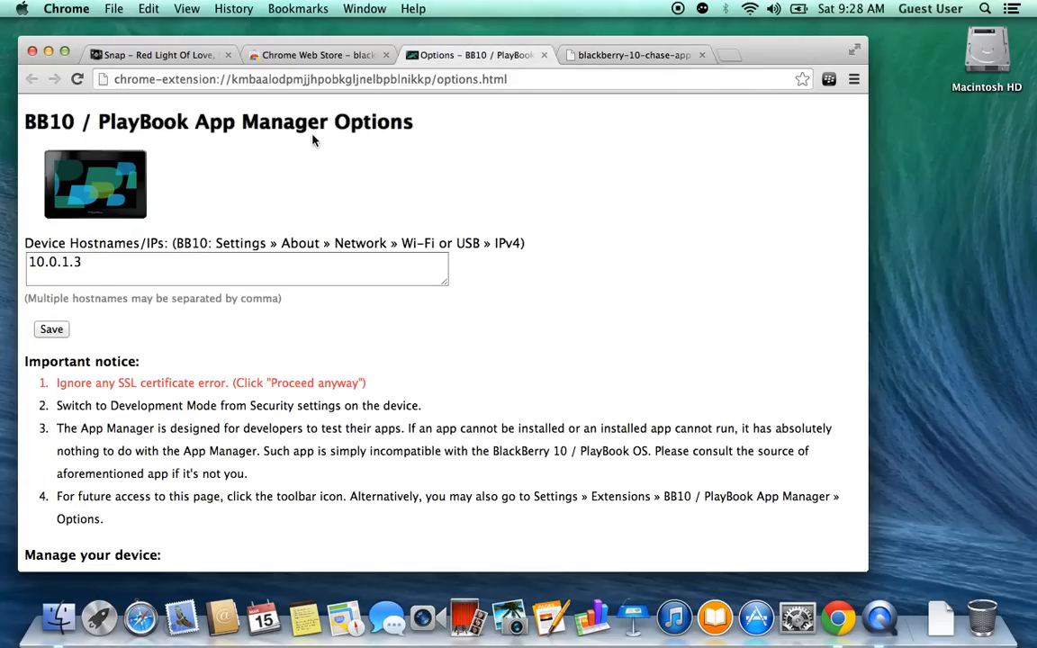
mouse_move(299, 197)
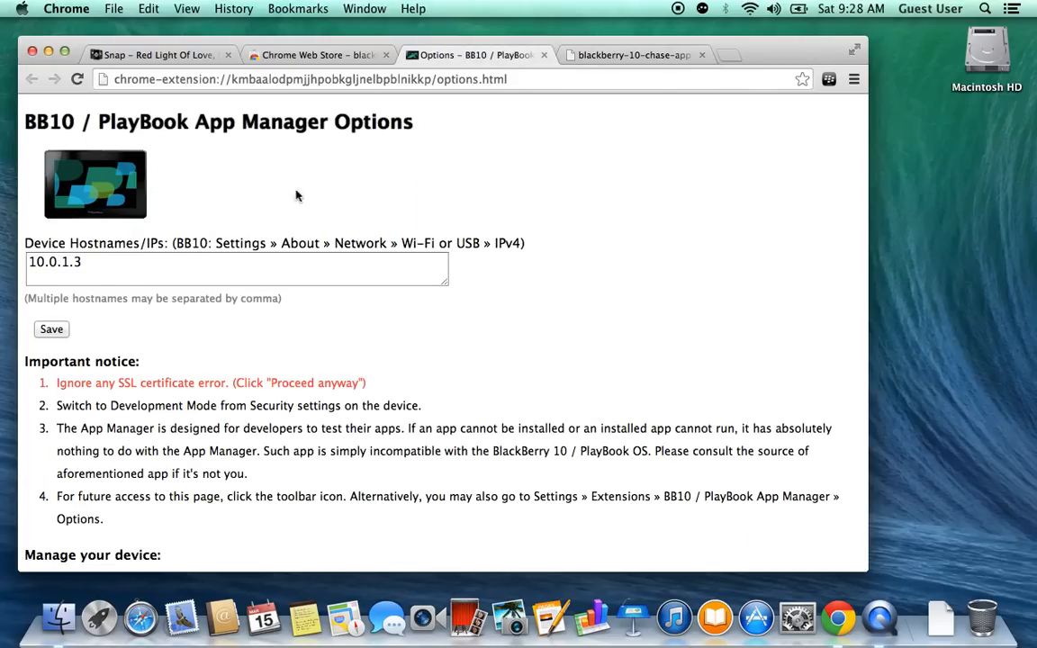
Save hostname 10.0.1.3 and open that device's management page
left_click(236, 268)
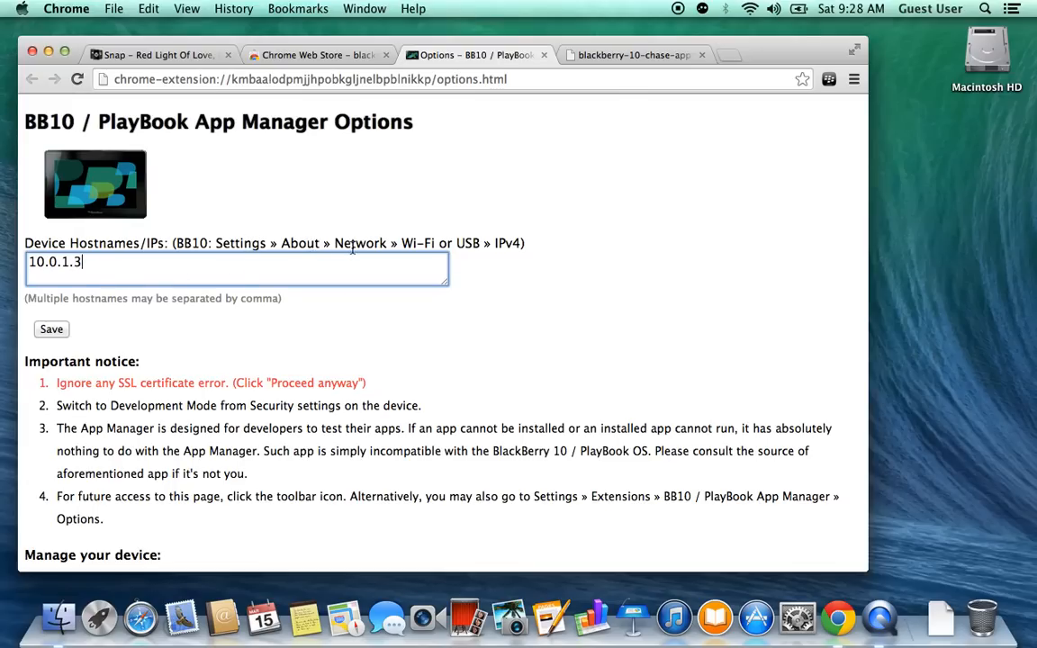
mouse_move(405, 247)
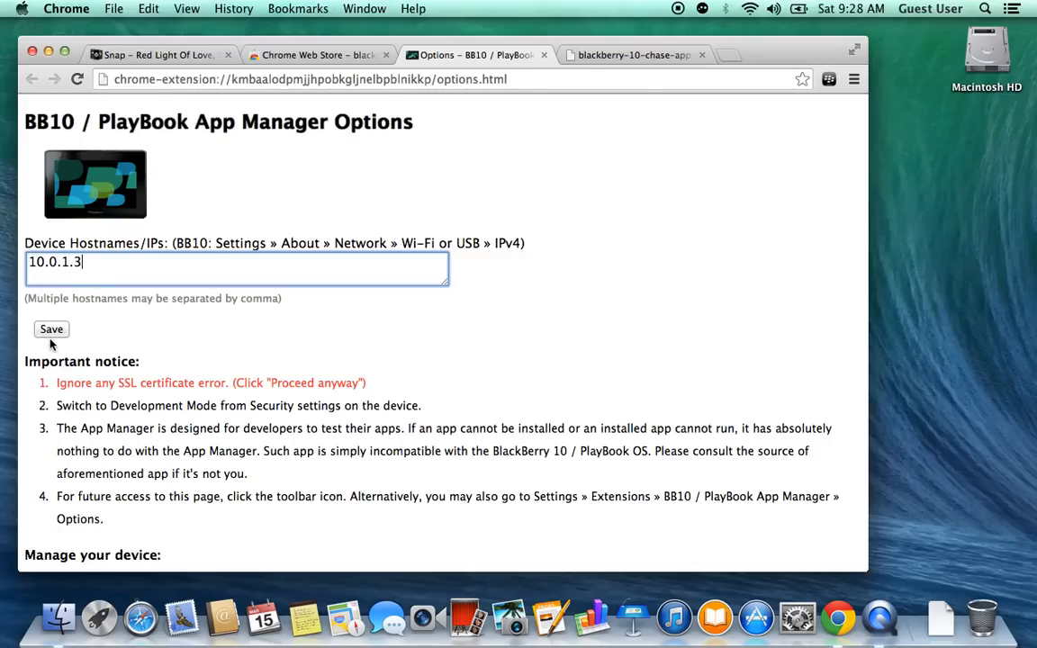
left_click(51, 329)
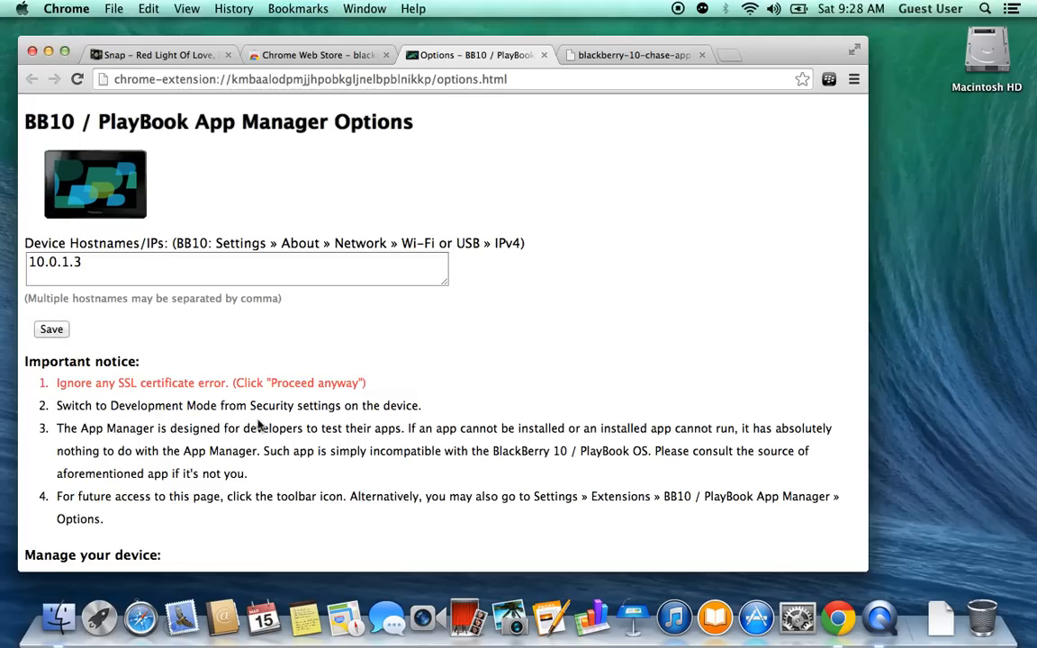
scroll("down", 3)
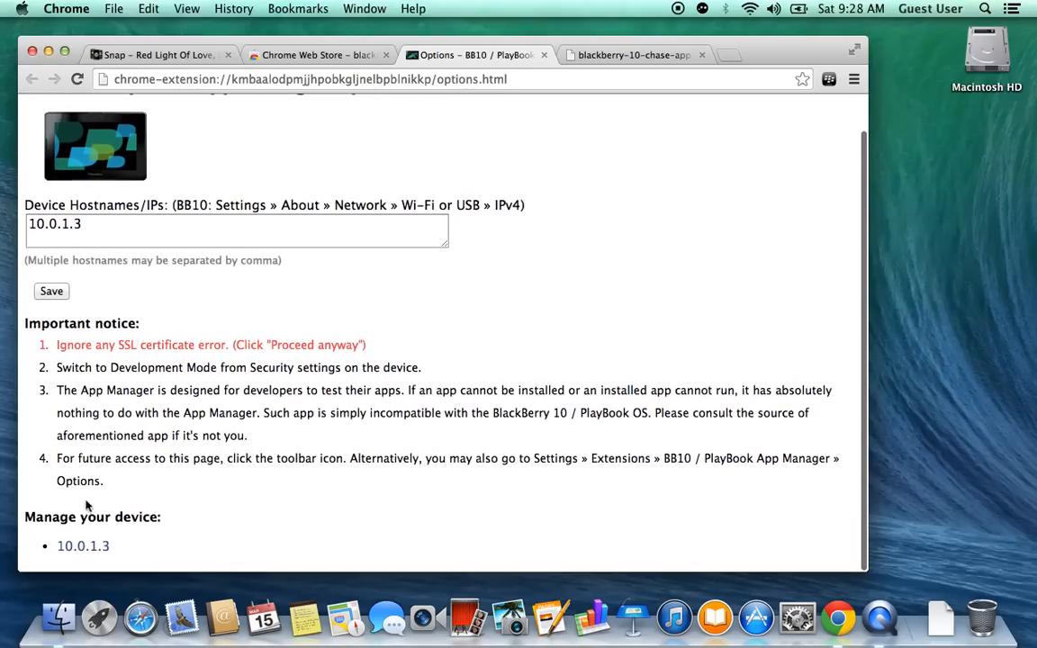
left_click(82, 546)
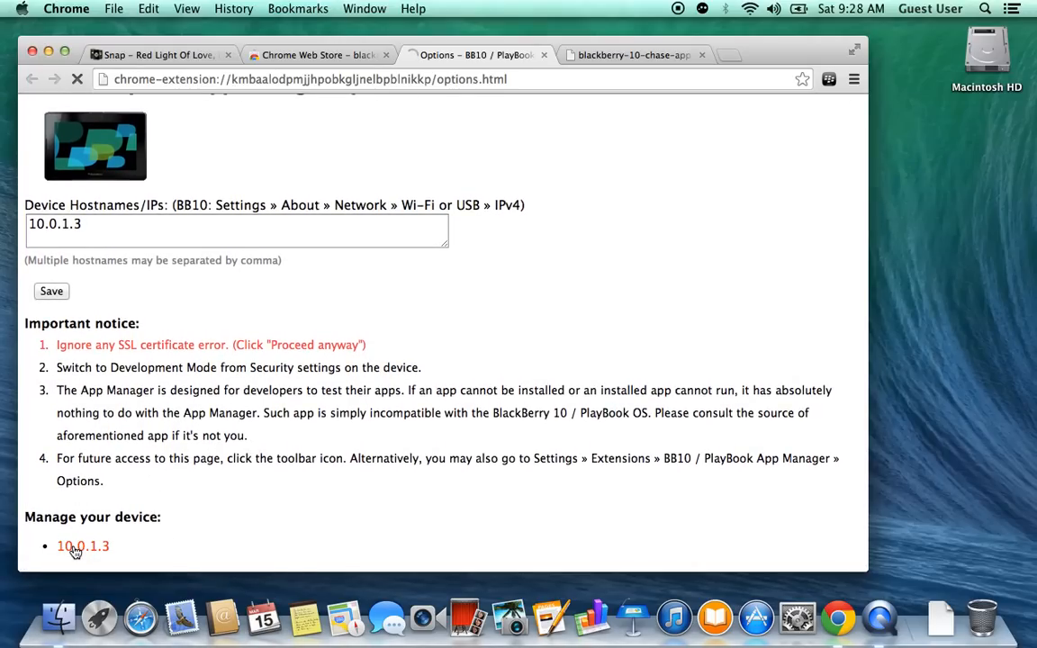
Enter the device password, checking the Development Mode reference image, and log in to 10.0.1.3
left_click(83, 546)
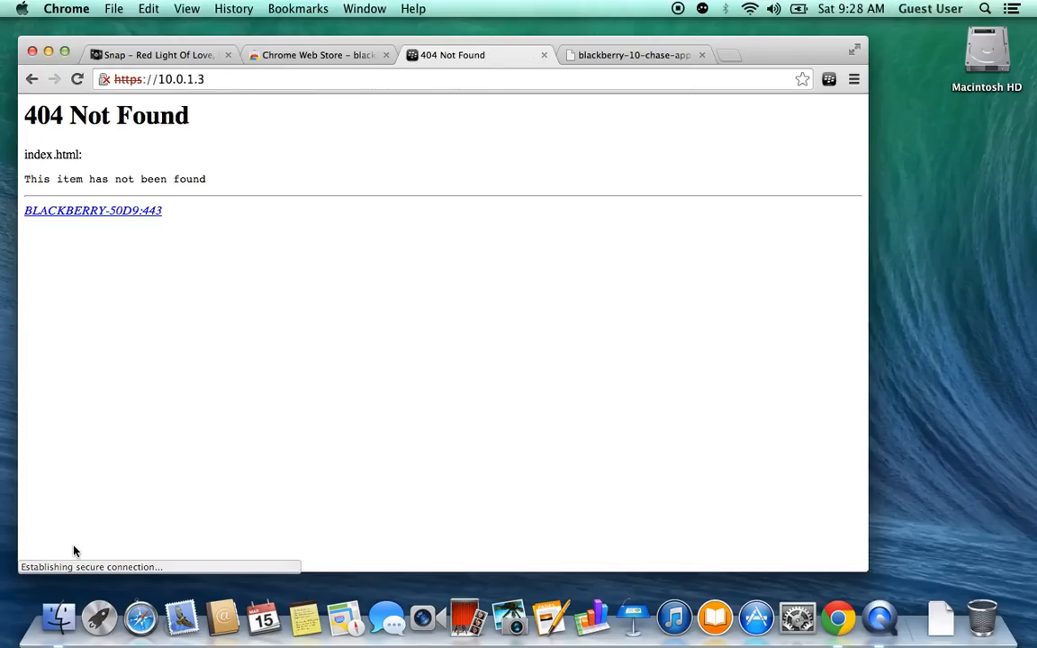
left_click(92, 210)
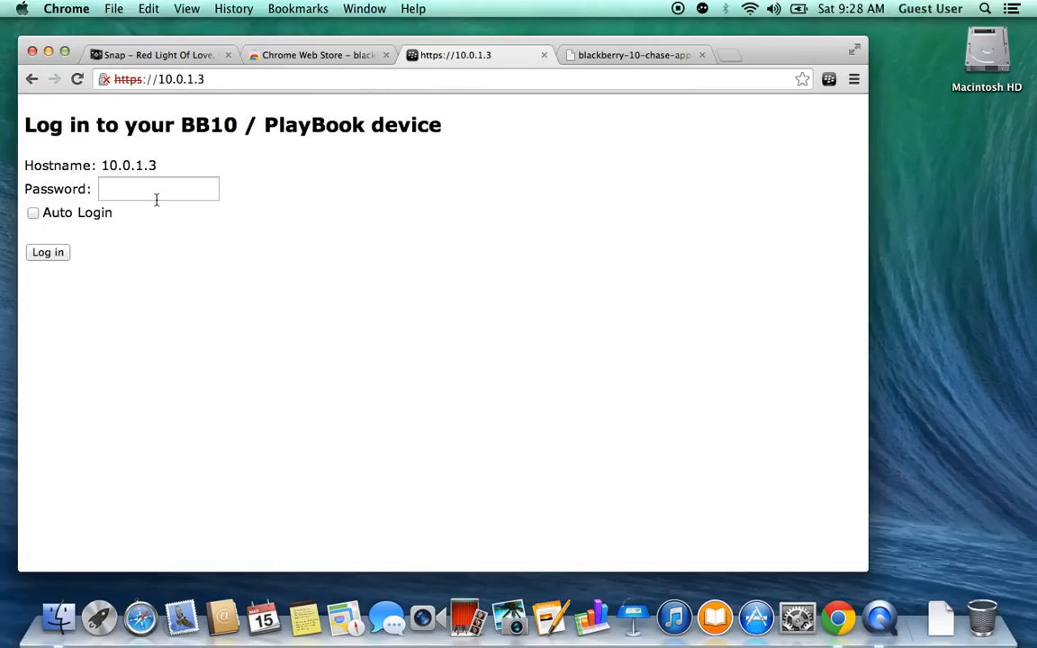
left_click(157, 188)
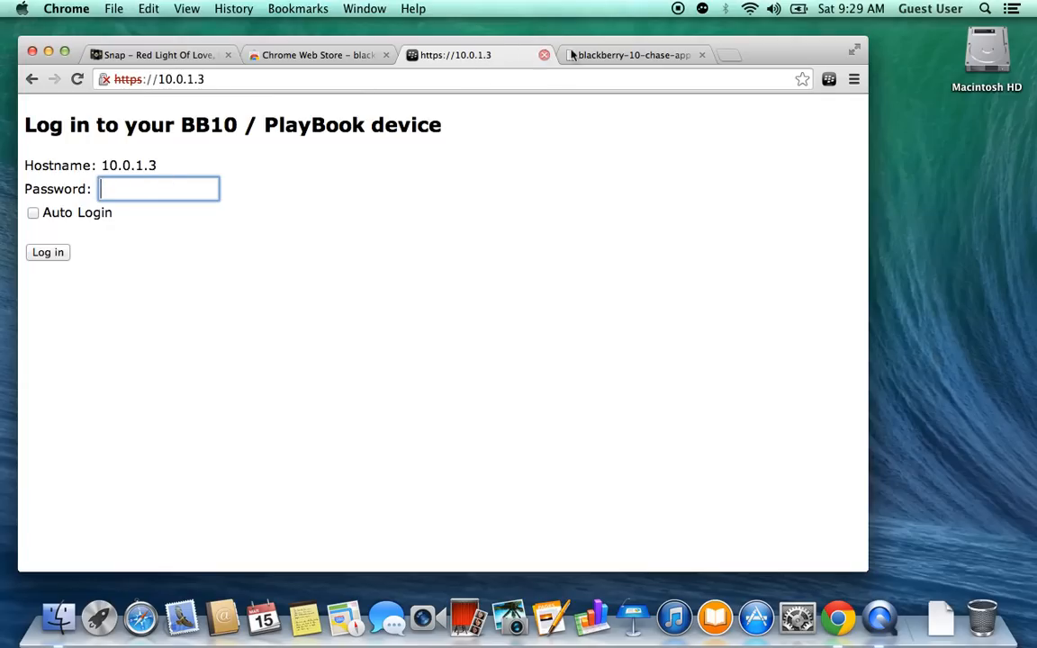
left_click(630, 55)
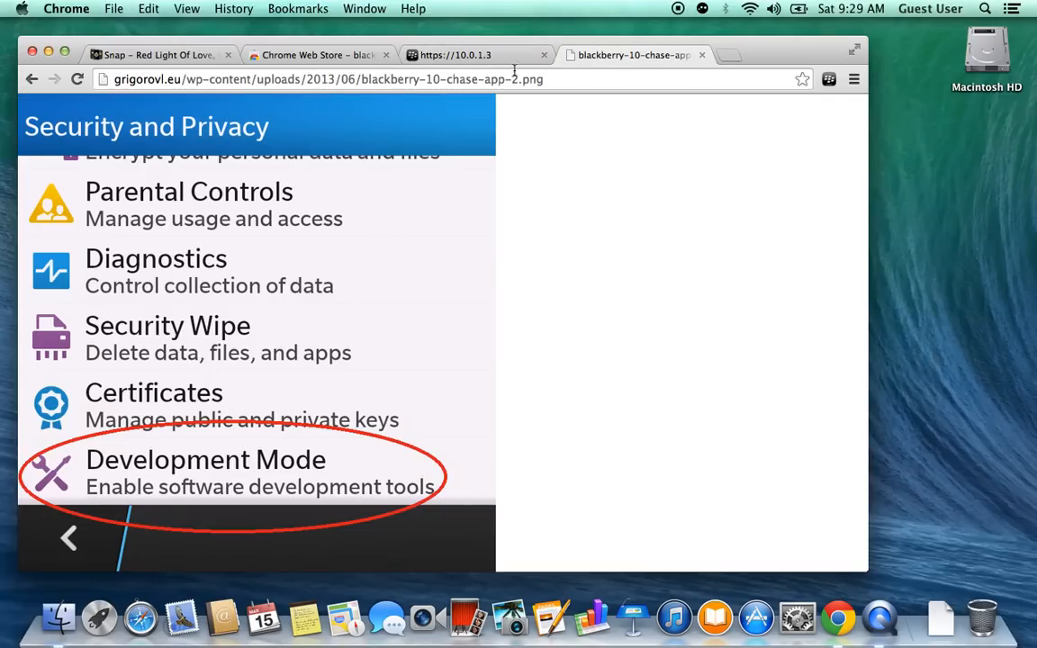
left_click(477, 55)
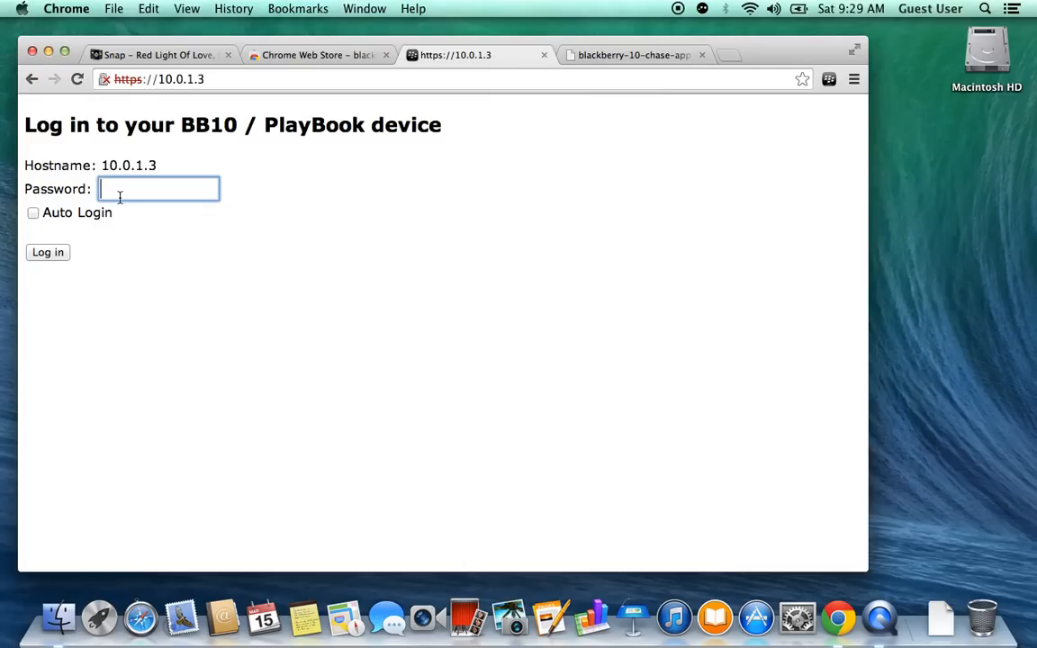
left_click(48, 252)
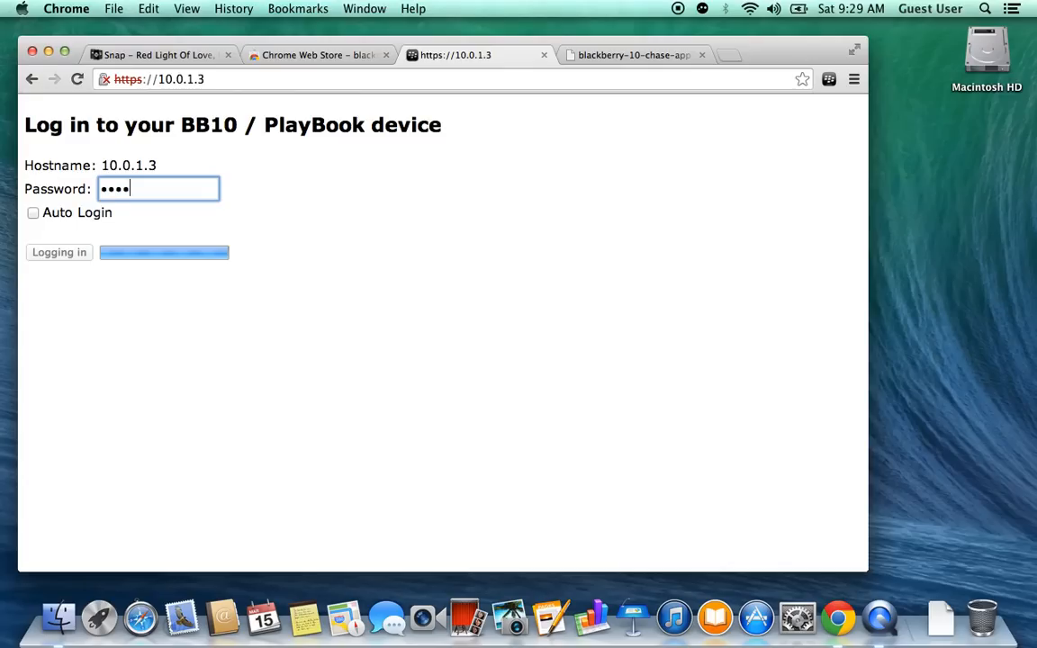
left_click(58, 252)
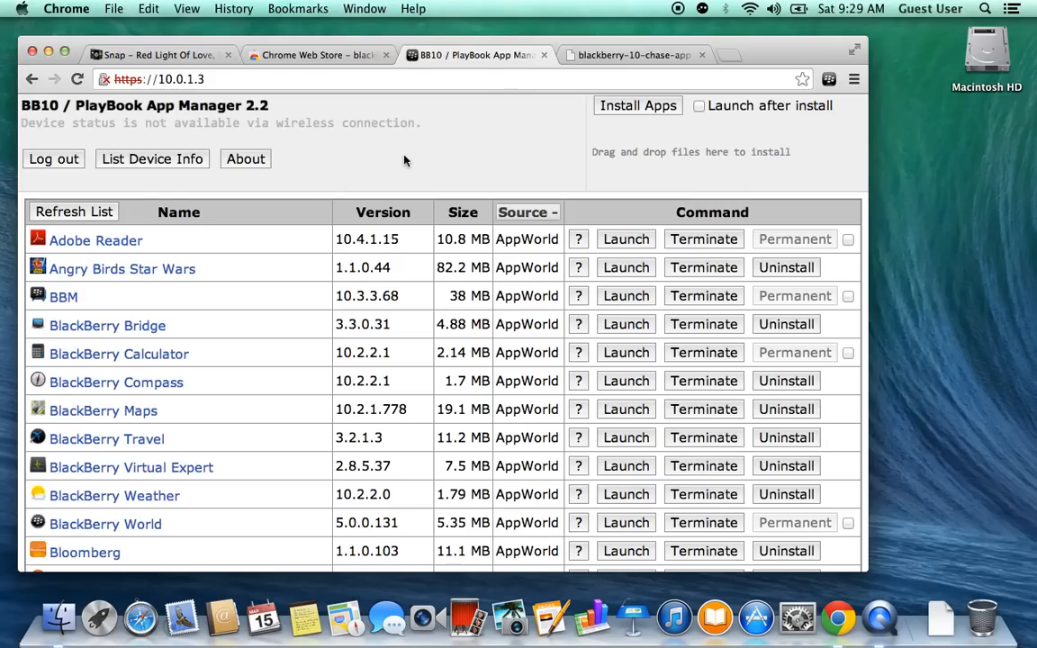
mouse_move(568, 153)
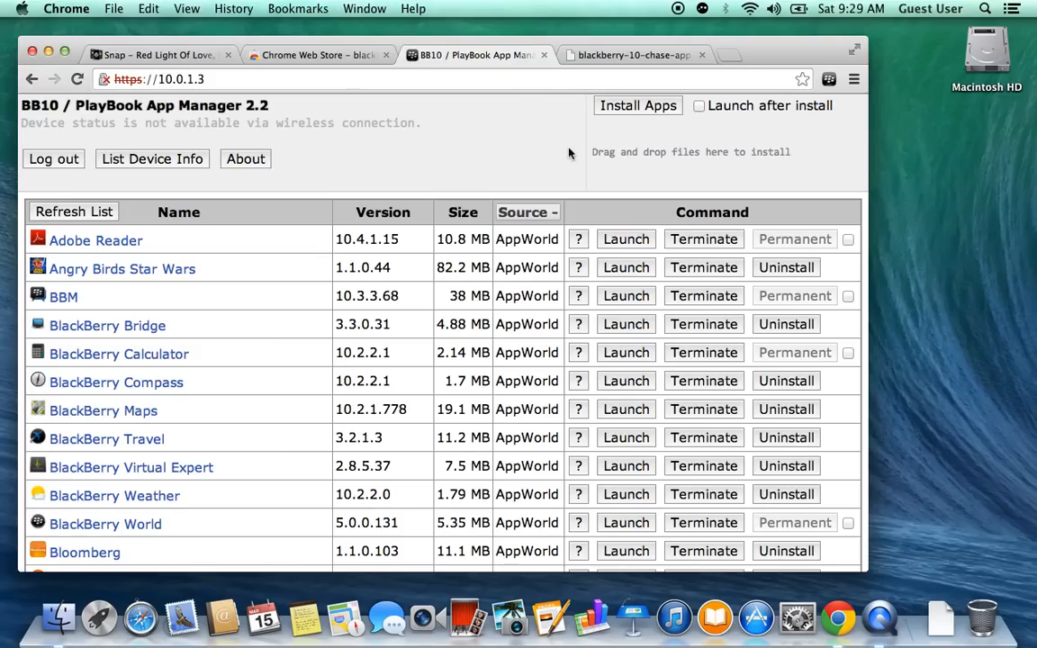
mouse_move(640, 108)
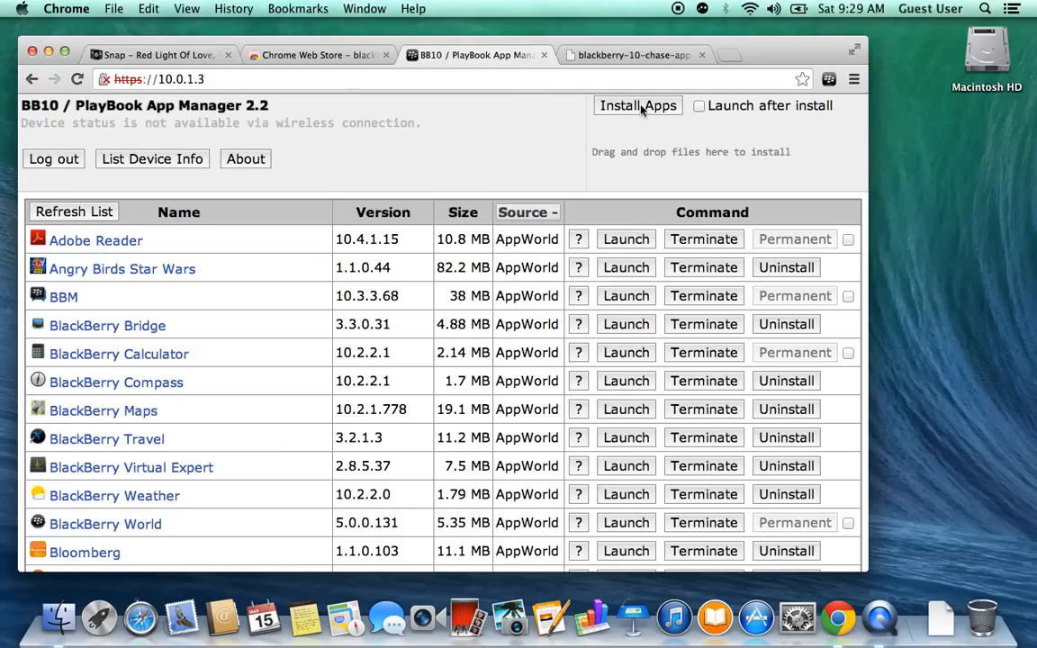
Open the Install Apps file picker on the Downloads folder
left_click(637, 105)
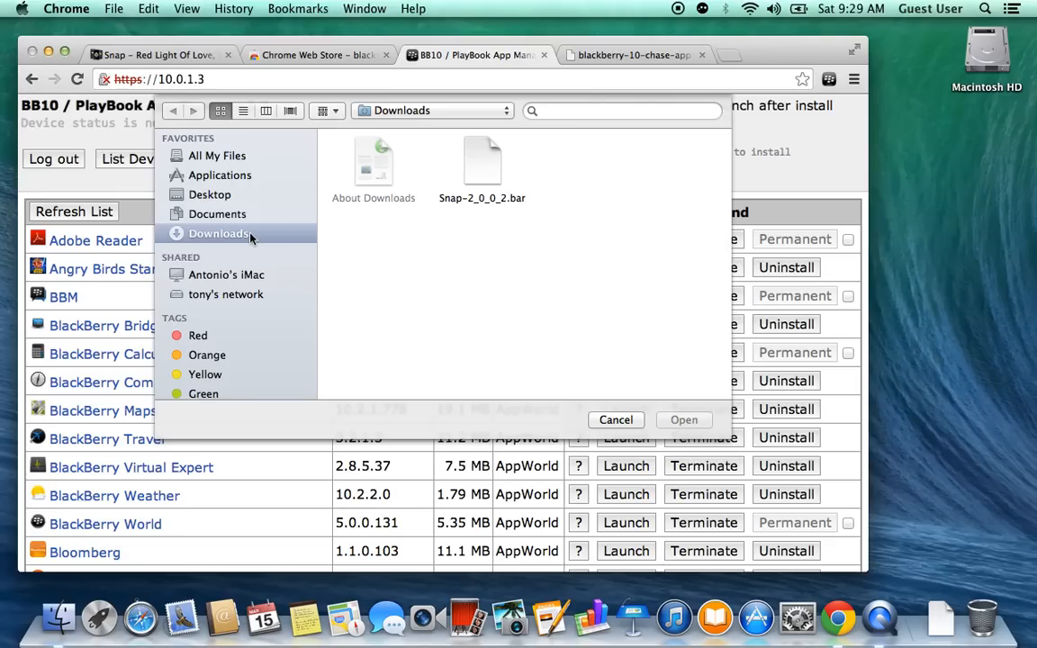
Choose Snap-2_0_0_2.bar from Downloads and submit it for installation
left_click(482, 162)
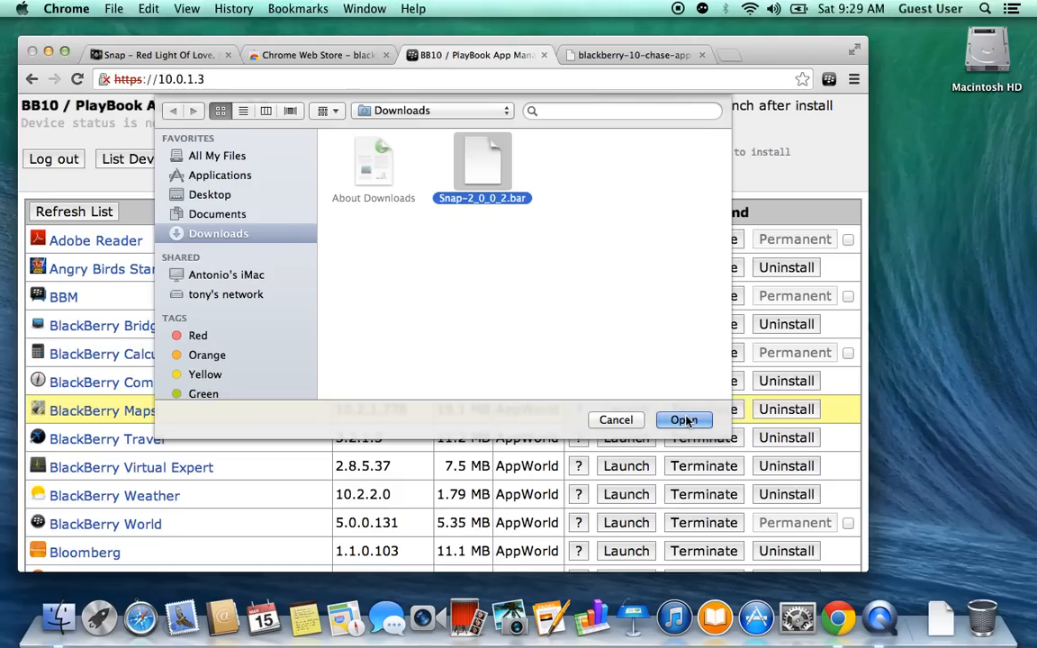
mouse_move(661, 430)
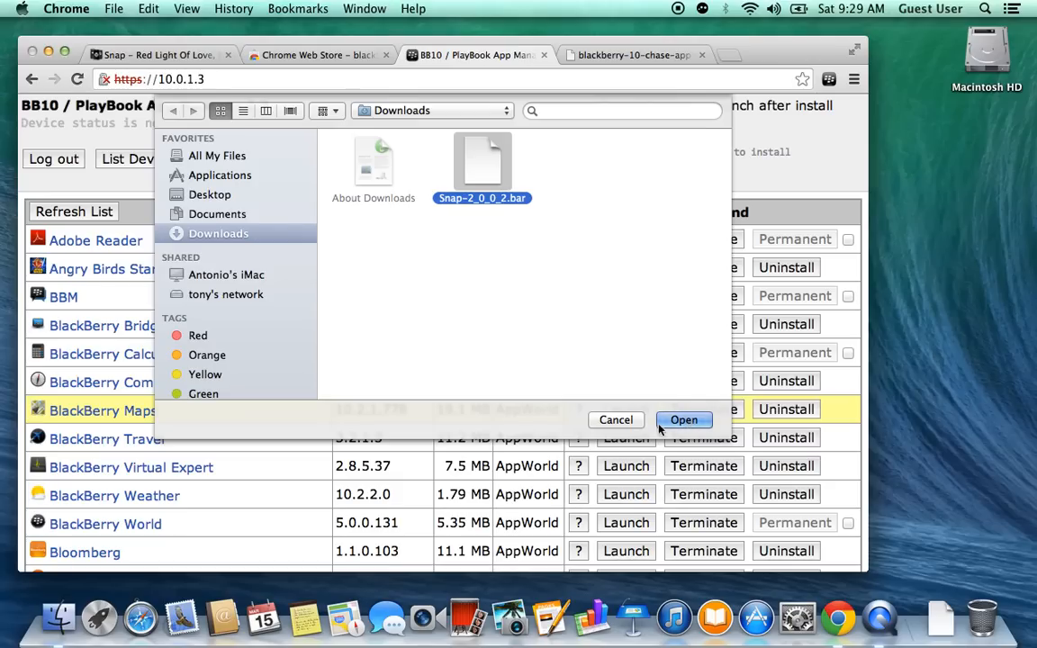
left_click(683, 420)
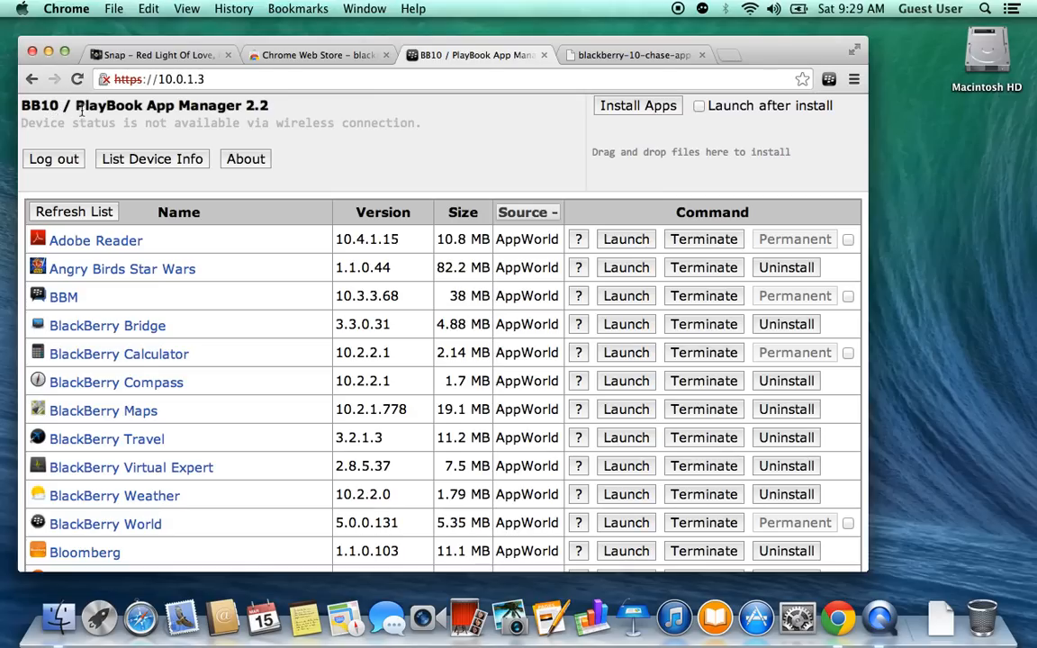
mouse_move(236, 110)
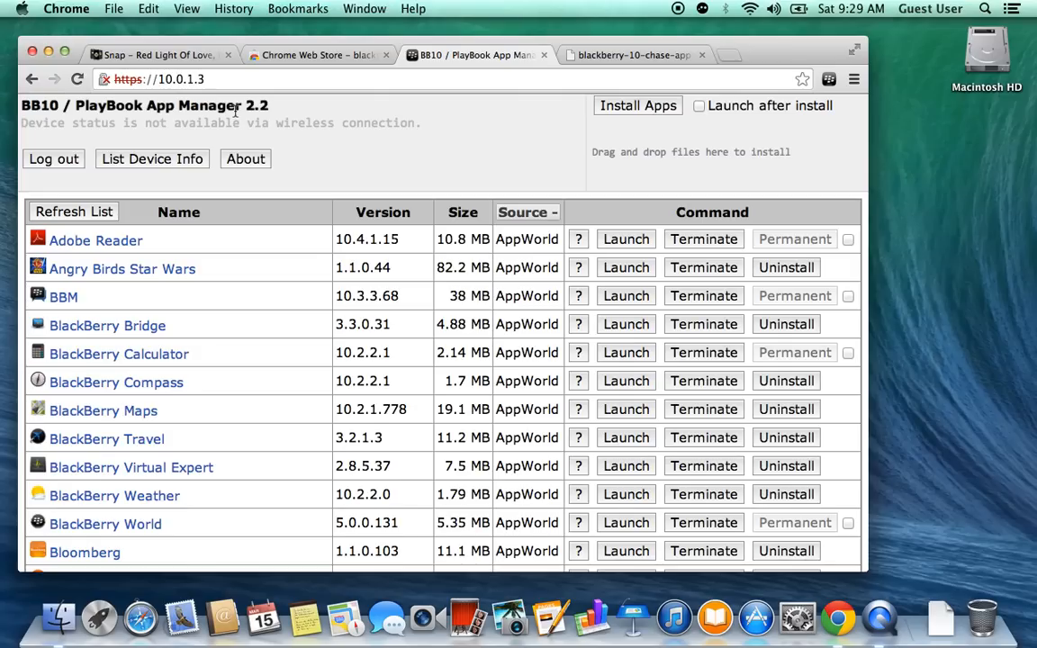
mouse_move(321, 140)
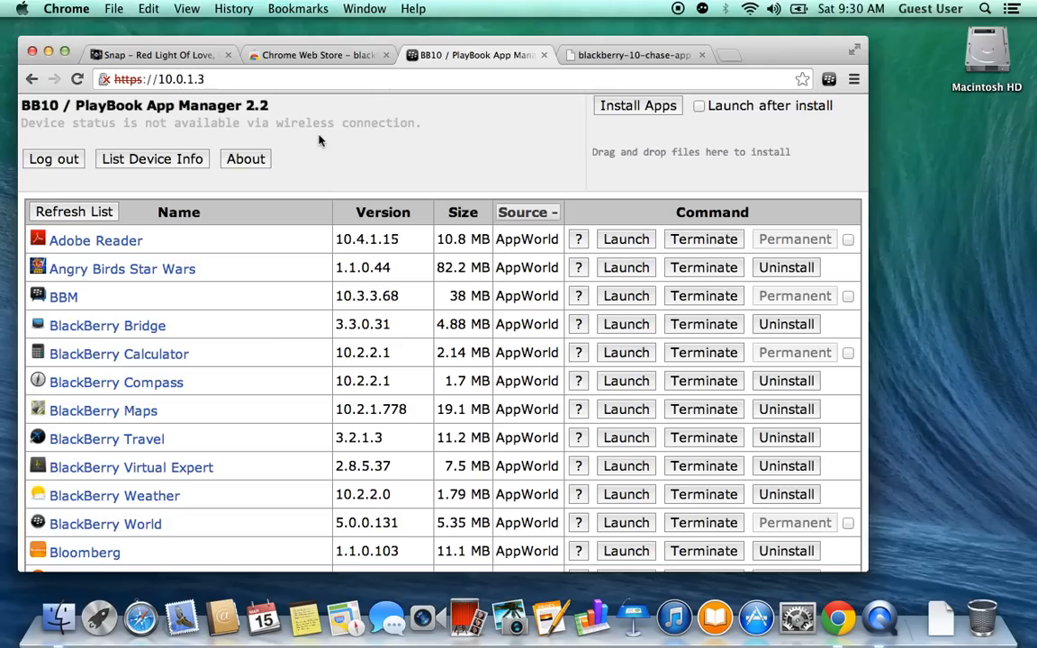
mouse_move(441, 166)
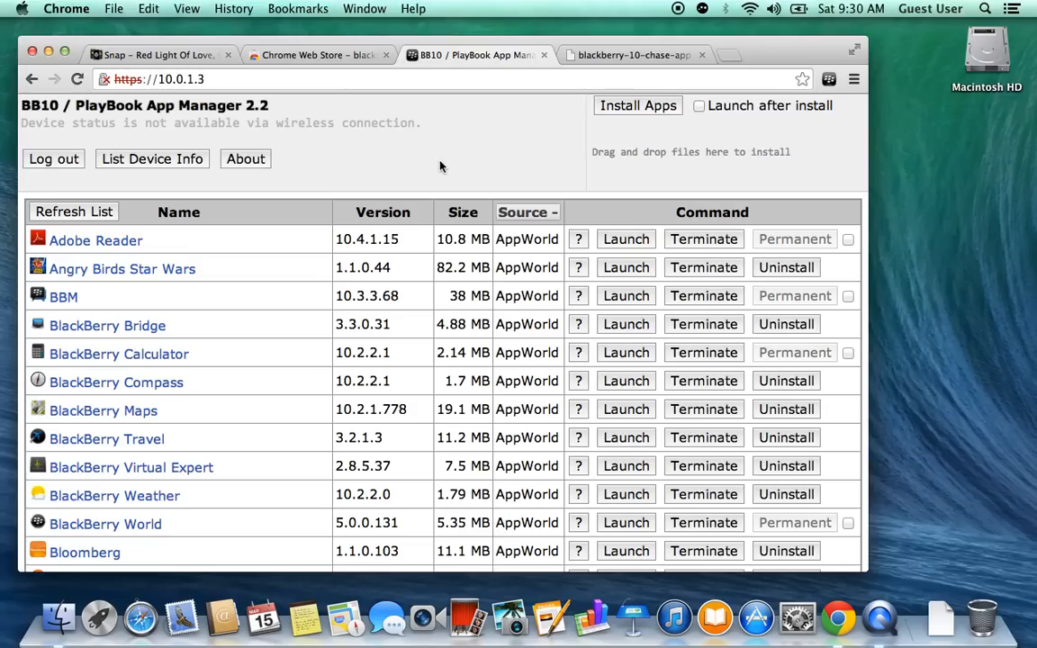
mouse_move(673, 25)
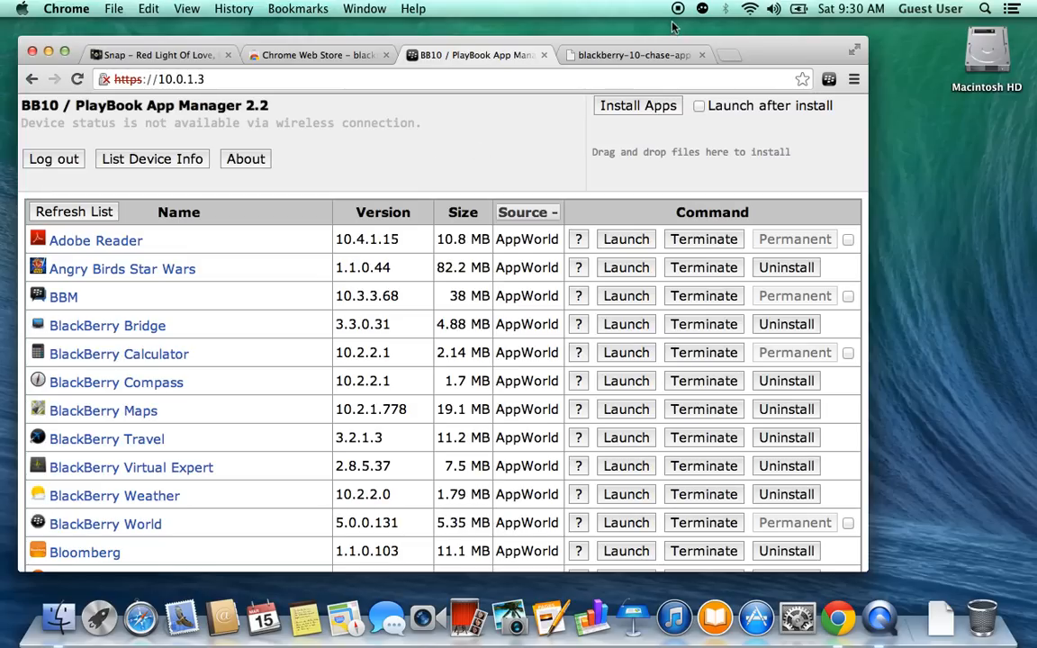